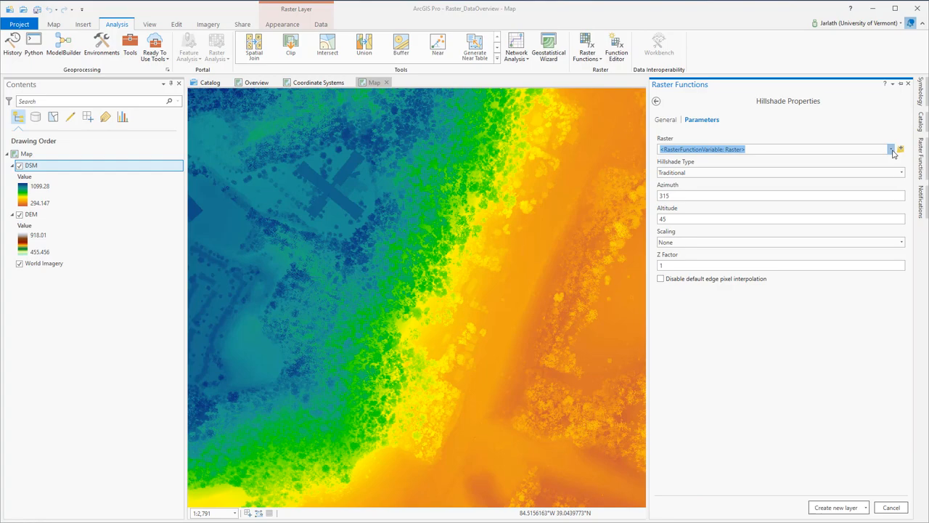
- Select DEM as the input raster for the Hillshade raster function
left_click(892, 149)
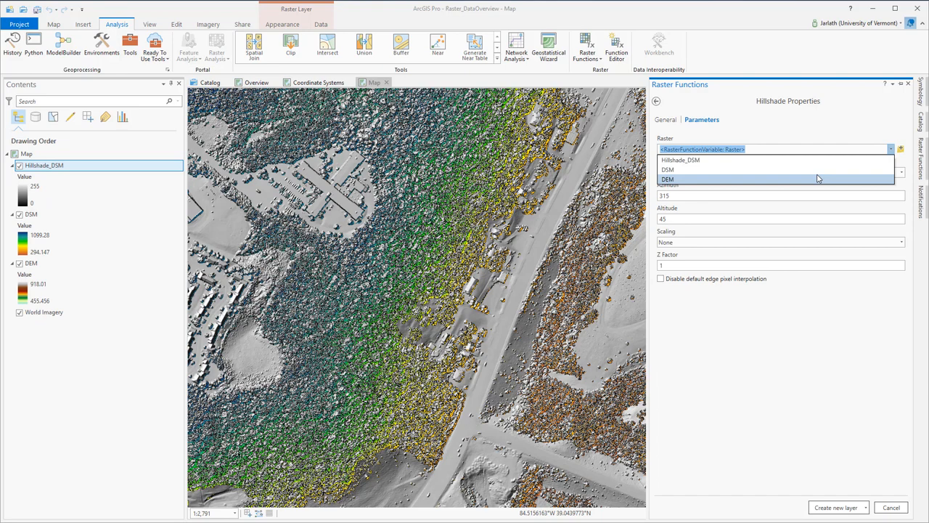
left_click(668, 180)
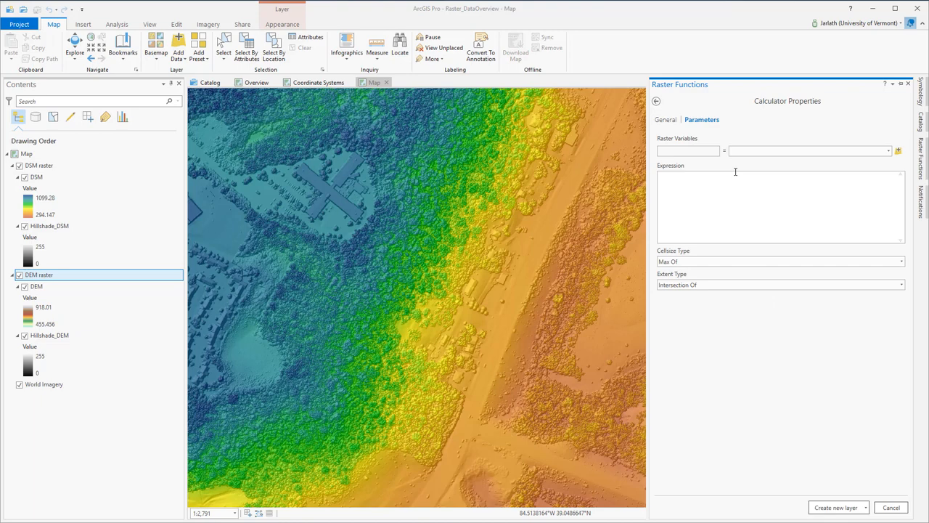
- Define variables dsm=DSM and dem=DEM, compute dsm-dem as a new nDSM layer
left_click(897, 151)
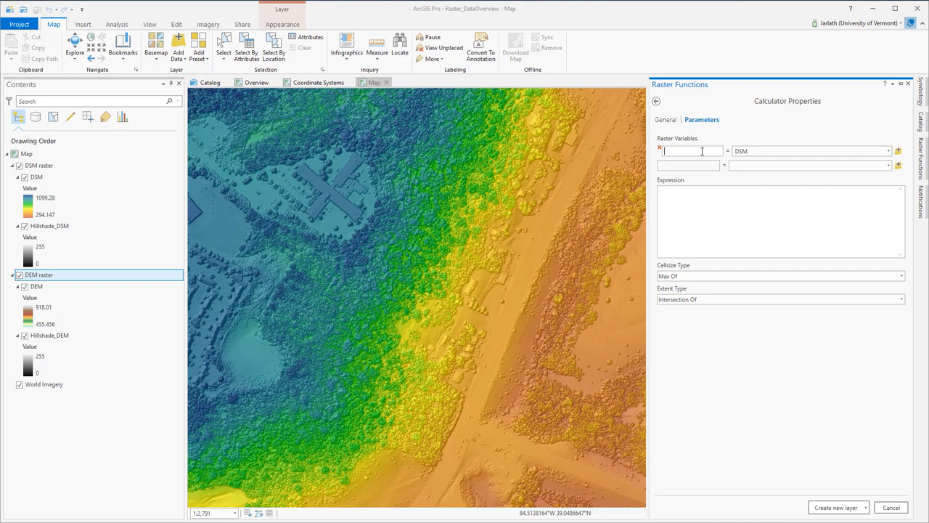
left_click(888, 166)
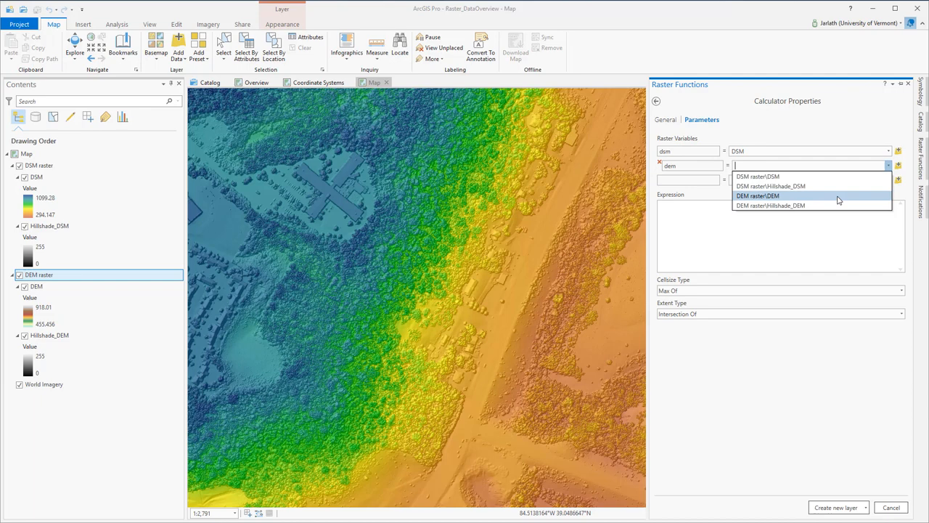
left_click(757, 195)
type("dsm-dem")
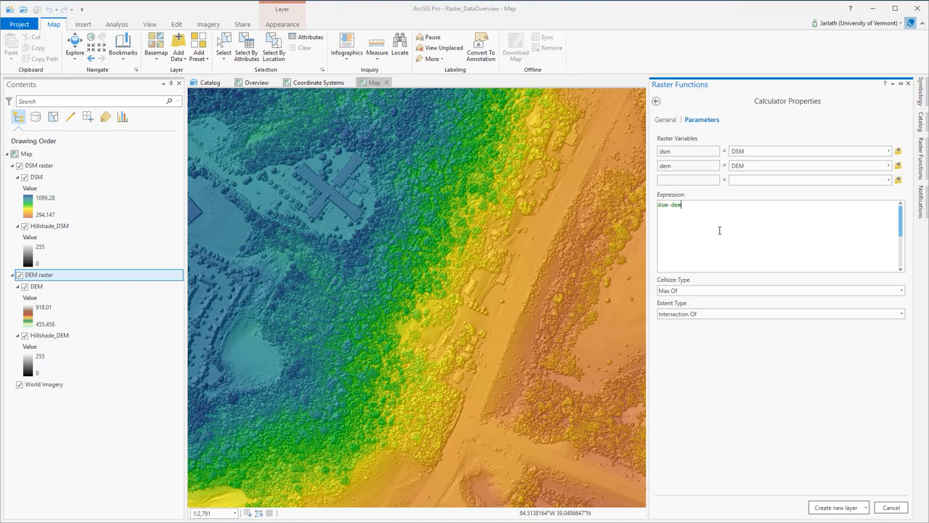
left_click(834, 508)
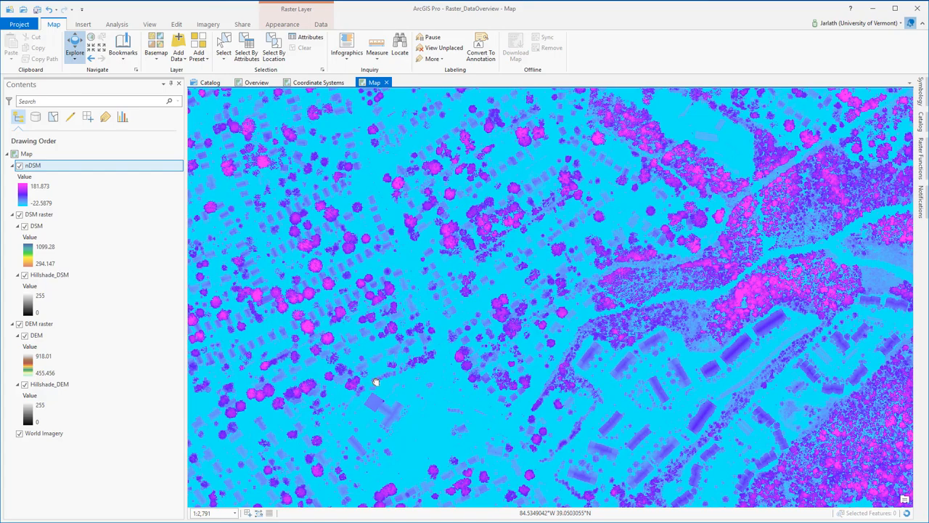
left_click(116, 23)
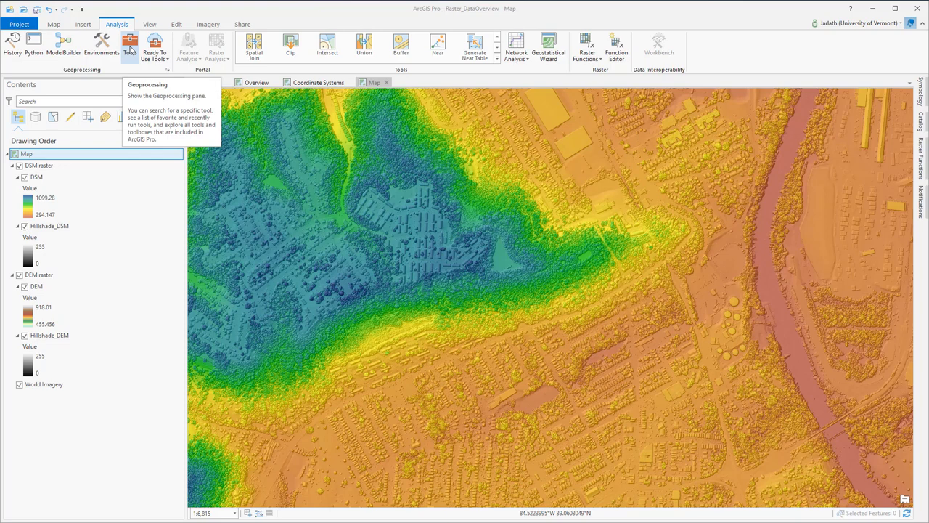
- Run the Raster Calculator tool with "DSM" - "DEM", saving the output raster as nDSM
left_click(131, 46)
type("raster")
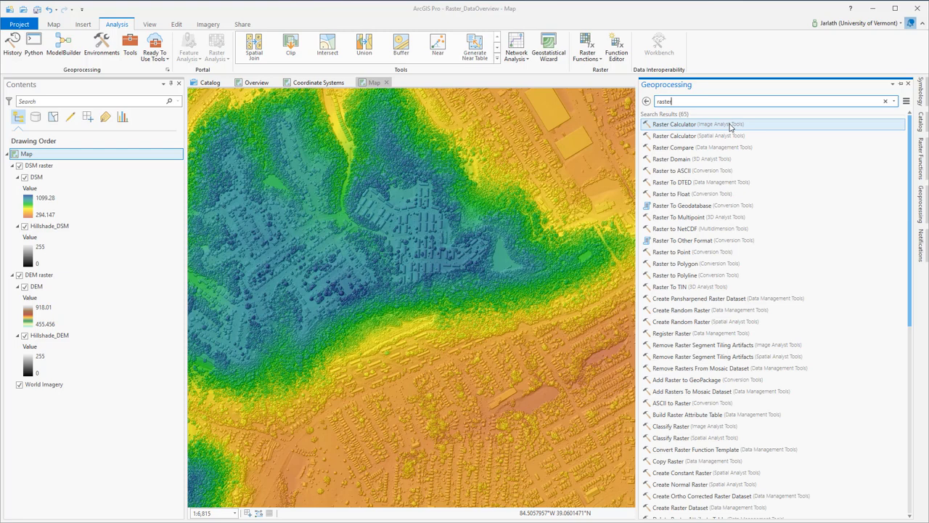
left_click(683, 123)
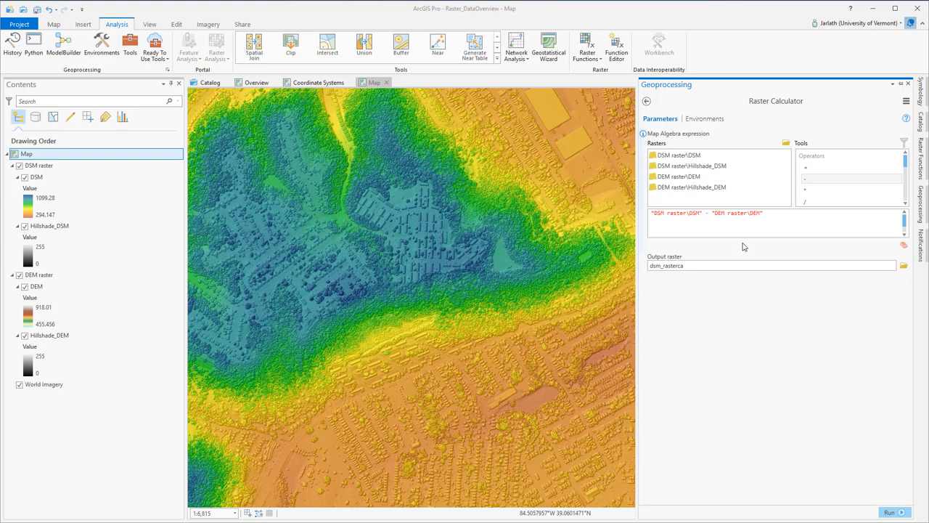
left_click(904, 264)
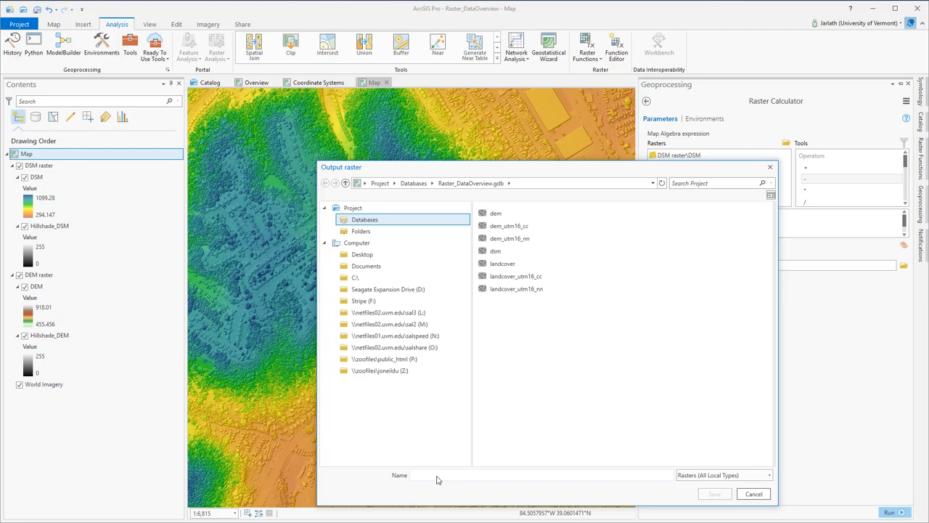
left_click(715, 494)
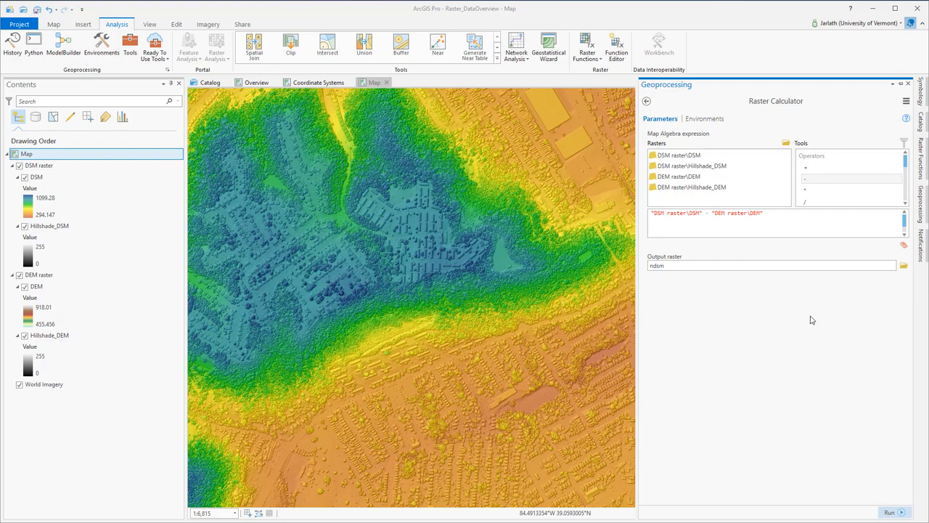
left_click(889, 511)
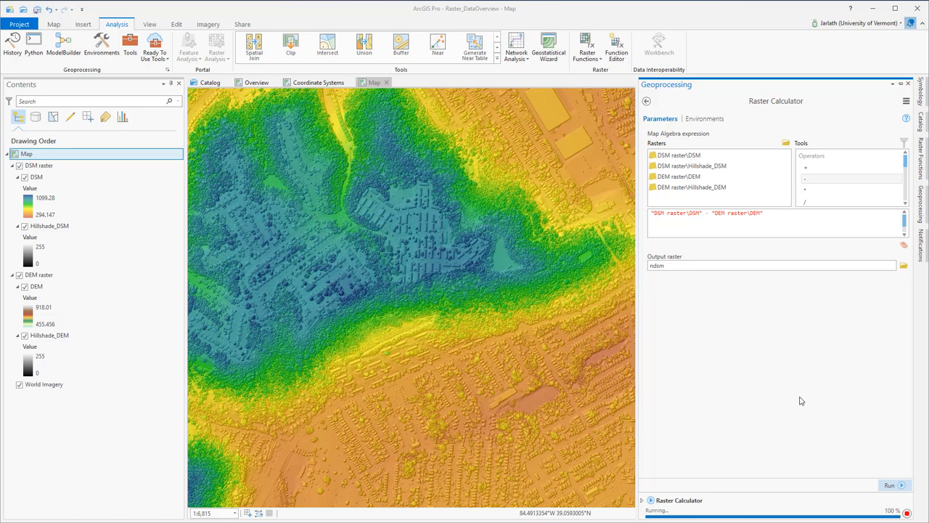
- Close the Geoprocessing pane after the nDSM run finishes
left_click(888, 485)
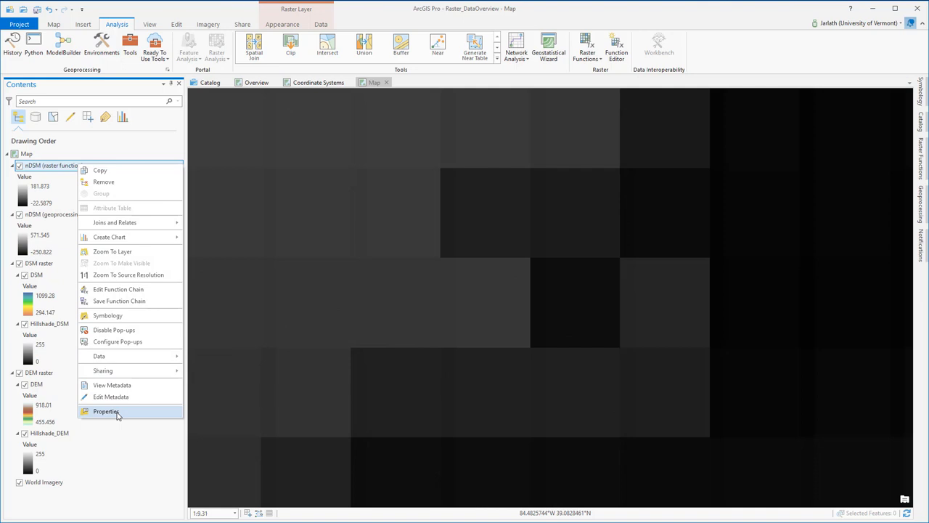
- Review the Source location and dataset in the raster-function nDSM layer's properties
left_click(106, 412)
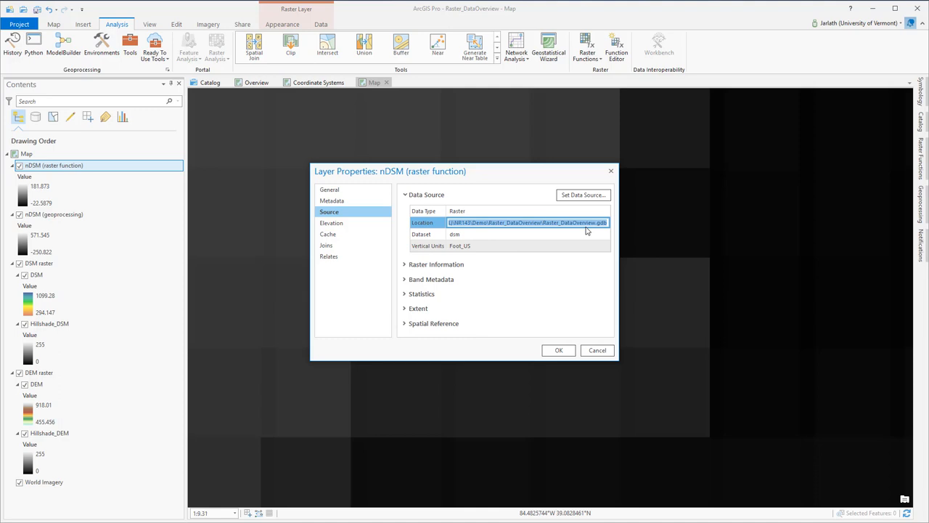
left_click(508, 234)
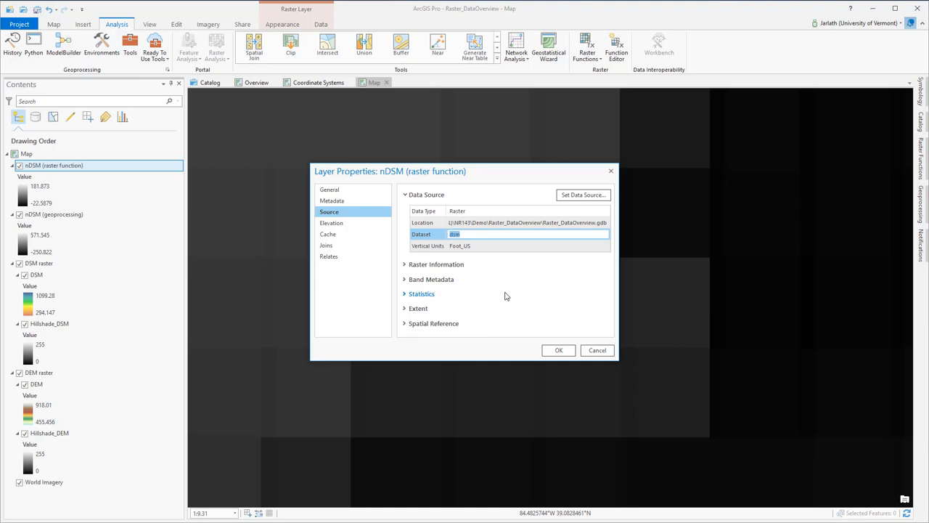
mouse_move(511, 299)
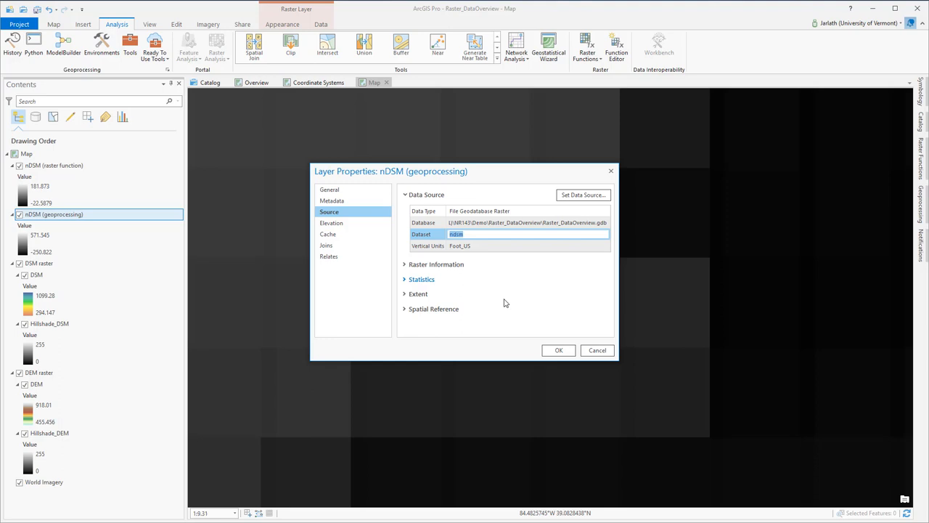
- Dismiss the geoprocessing nDSM's Layer Properties with OK
left_click(421, 278)
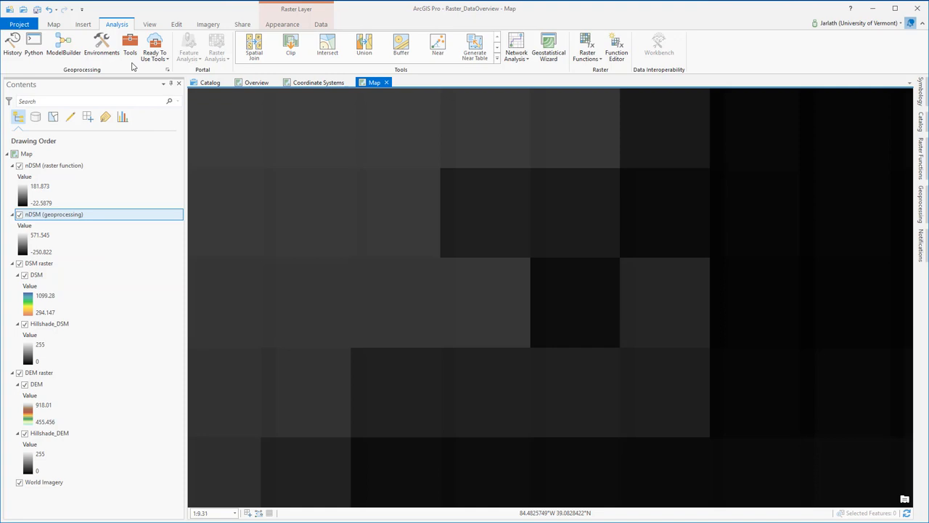
- Use Explore to read a pixel's pop-up showing the raster-function nDSM value 8.378174
left_click(52, 24)
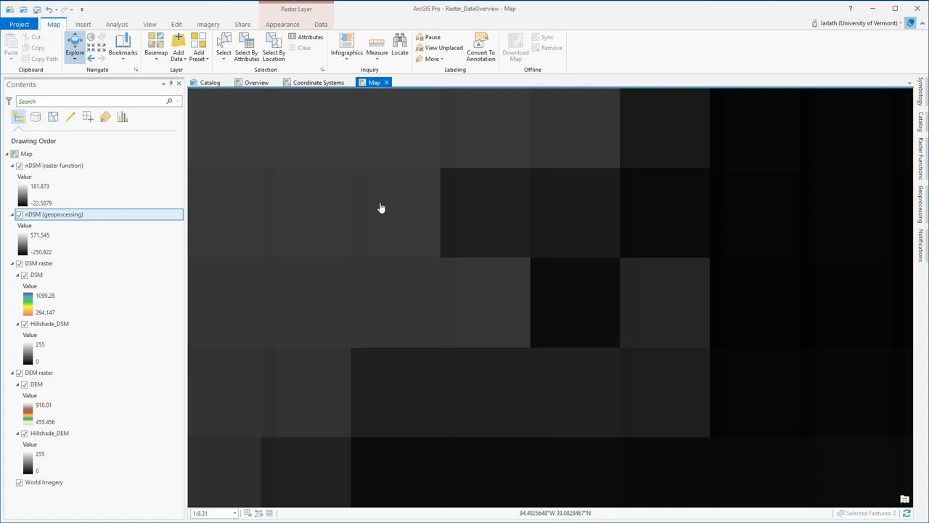
left_click(380, 209)
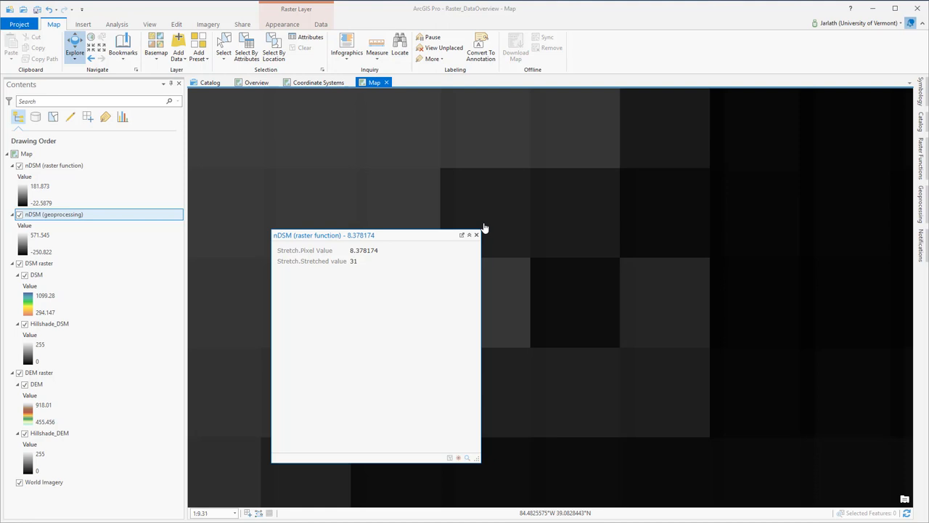